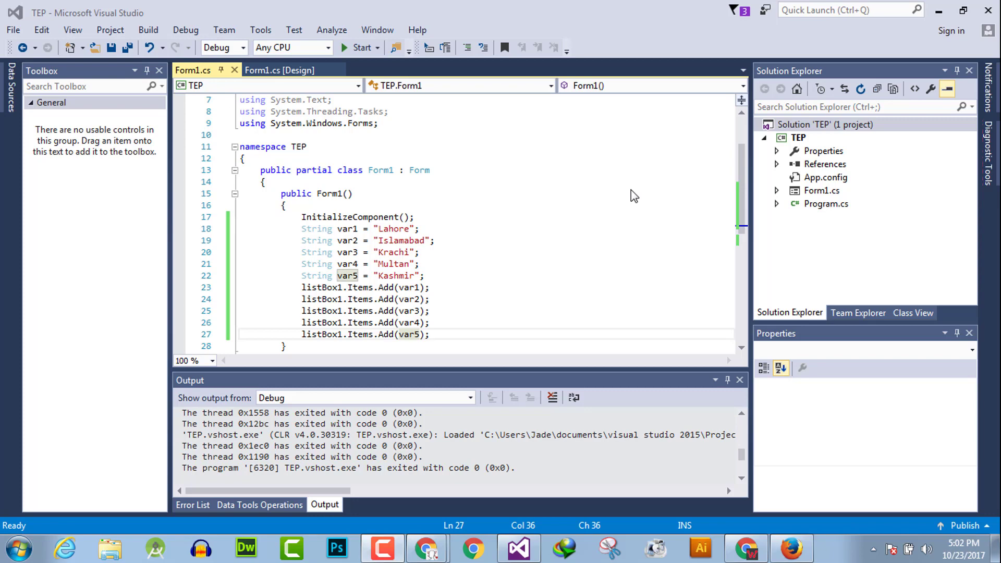
{"action": "mouse_move", "coordinate": [636, 205]}
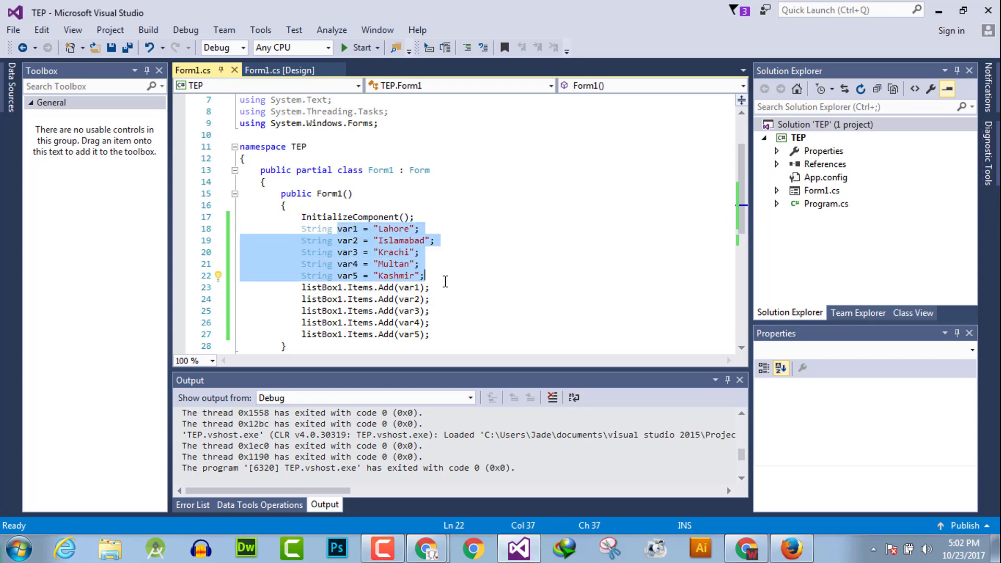
{"action": "mouse_move", "coordinate": [556, 231]}
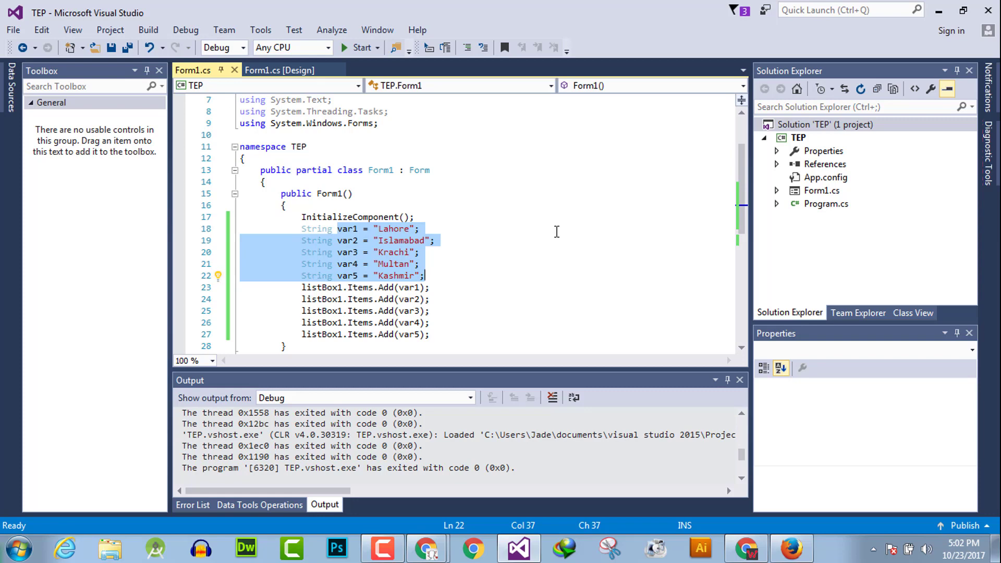
Declare String[] cities = { "Lahore", "ISB", "Krachi", "Multan", "Kashmir" } in the Form1 constructor.
{"action": "type", "text": "String []"}
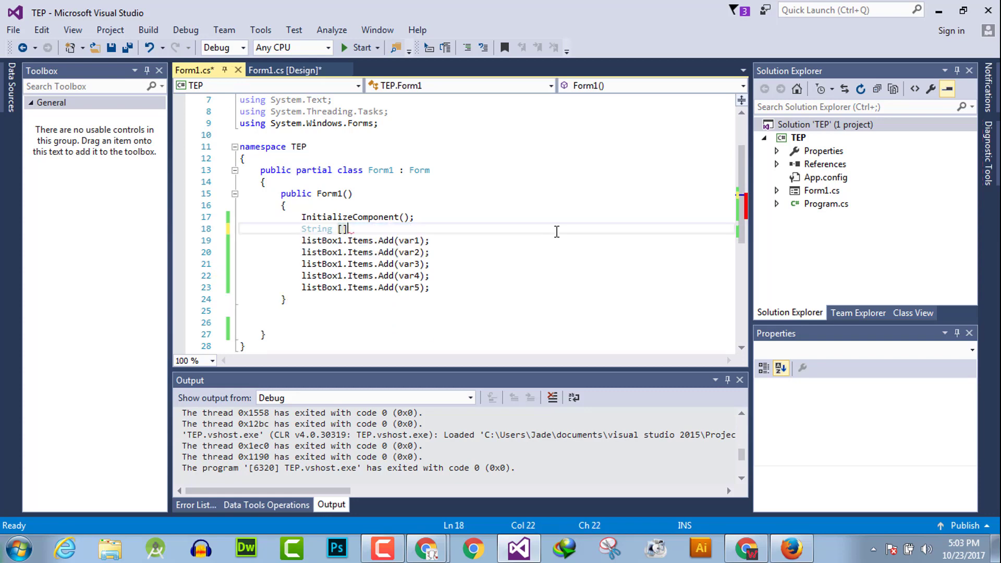
{"action": "type", "text": "_cities = new"}
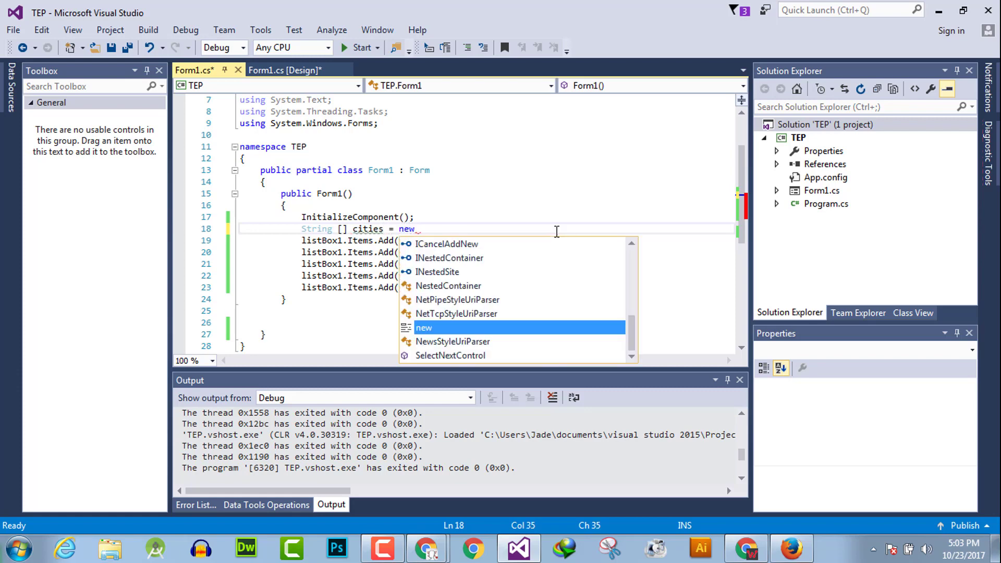
{"action": "type", "text": "Str"}
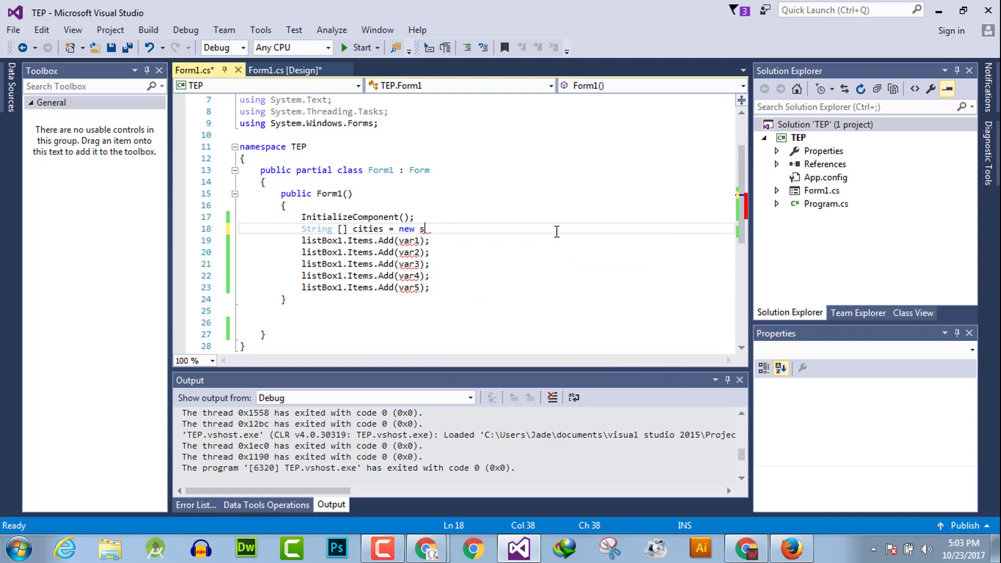
{"action": "type", "text": "tring {\"Lahore\",\""}
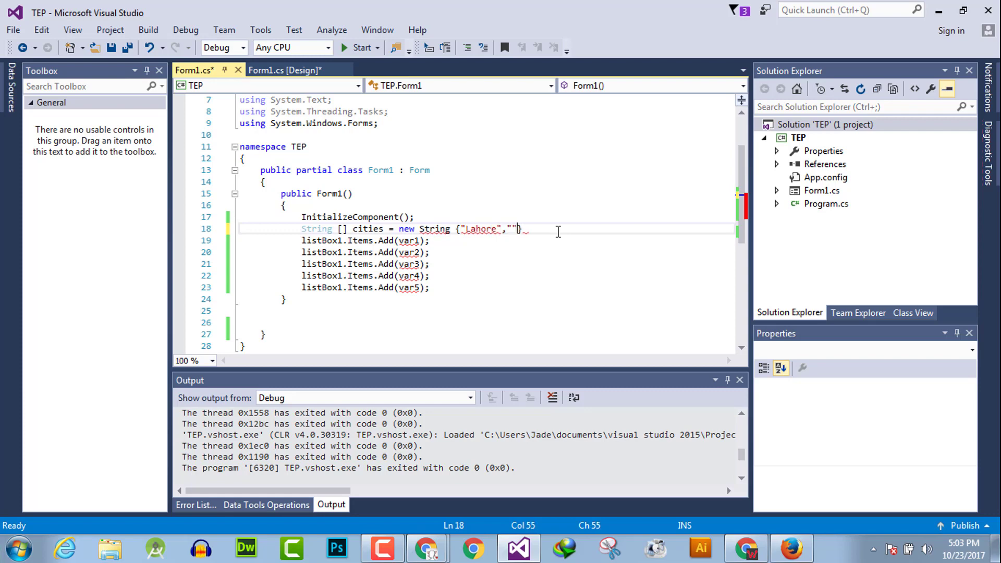
{"action": "type", "text": "ISB"}
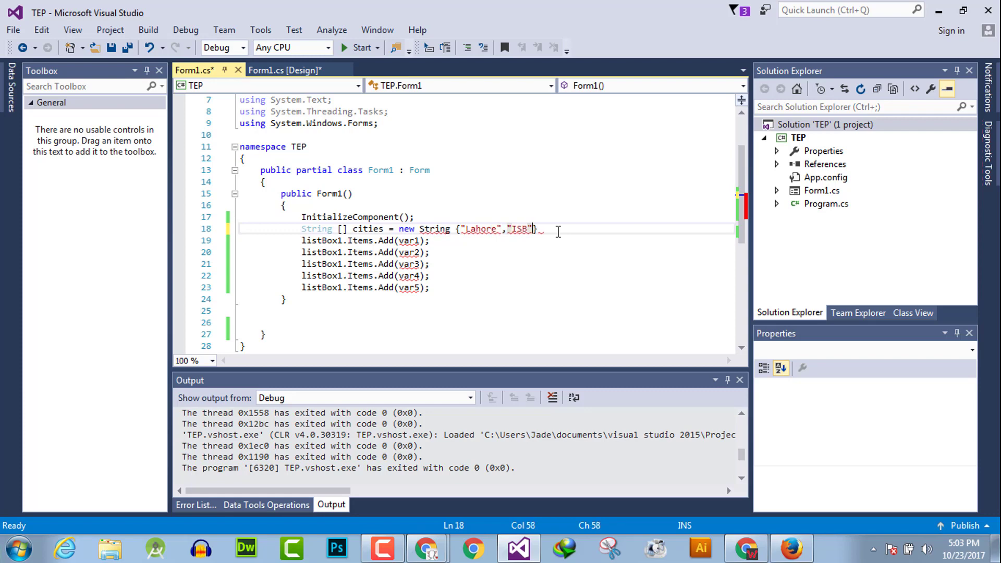
{"action": "type", "text": ",\"\""}
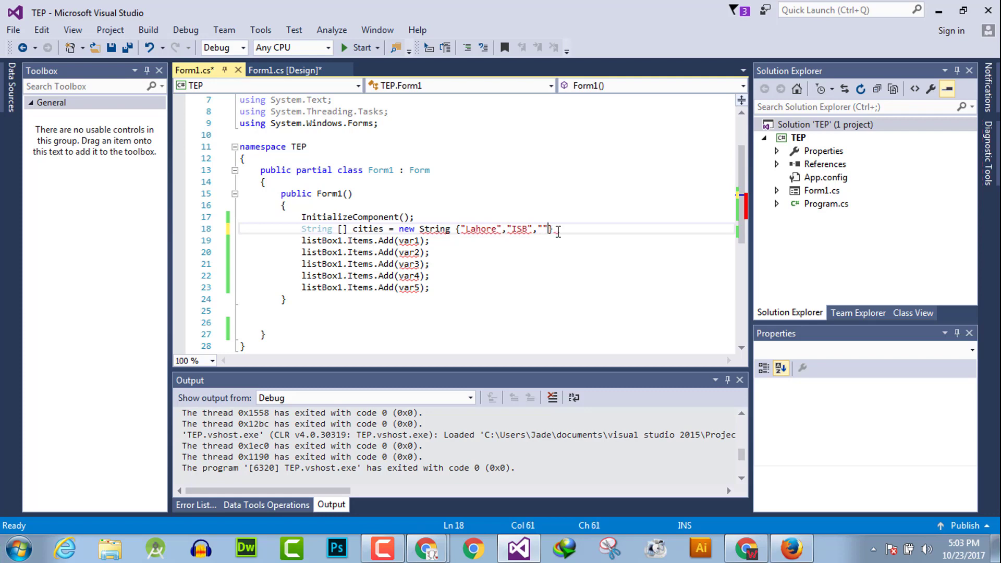
{"action": "type", "text": "Krach"}
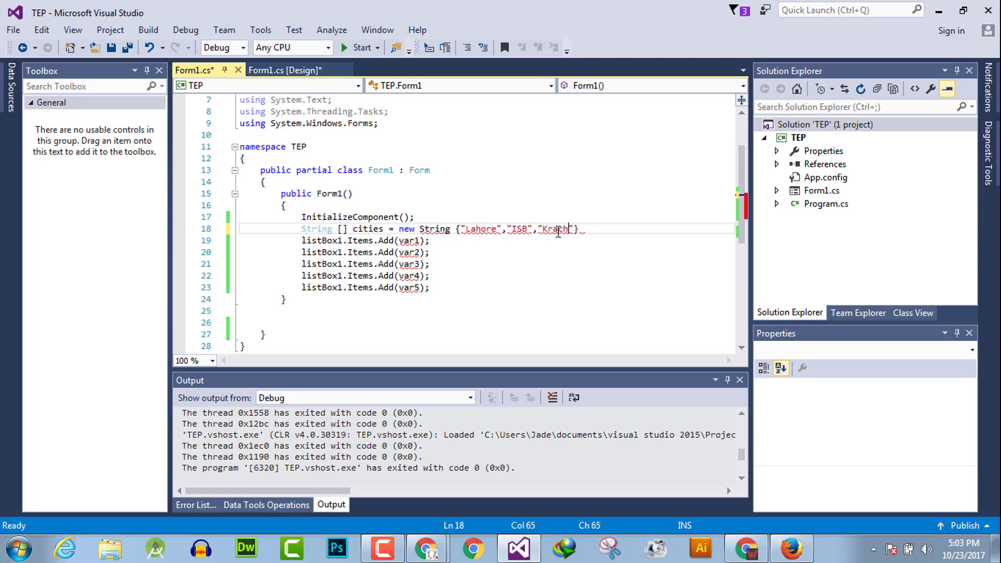
{"action": "type", "text": ",\"\""}
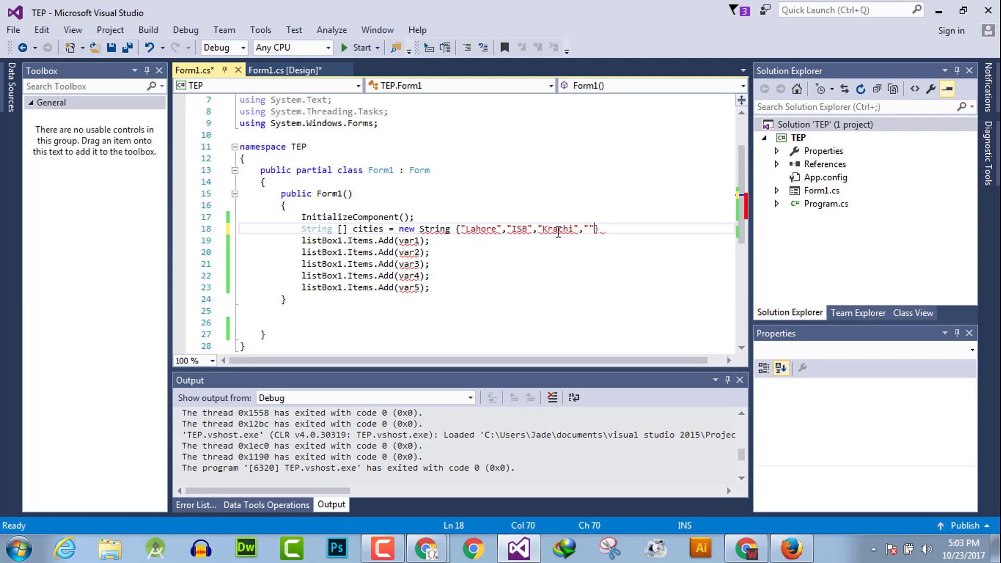
{"action": "type", "text": "Multan\",\"Kash"}
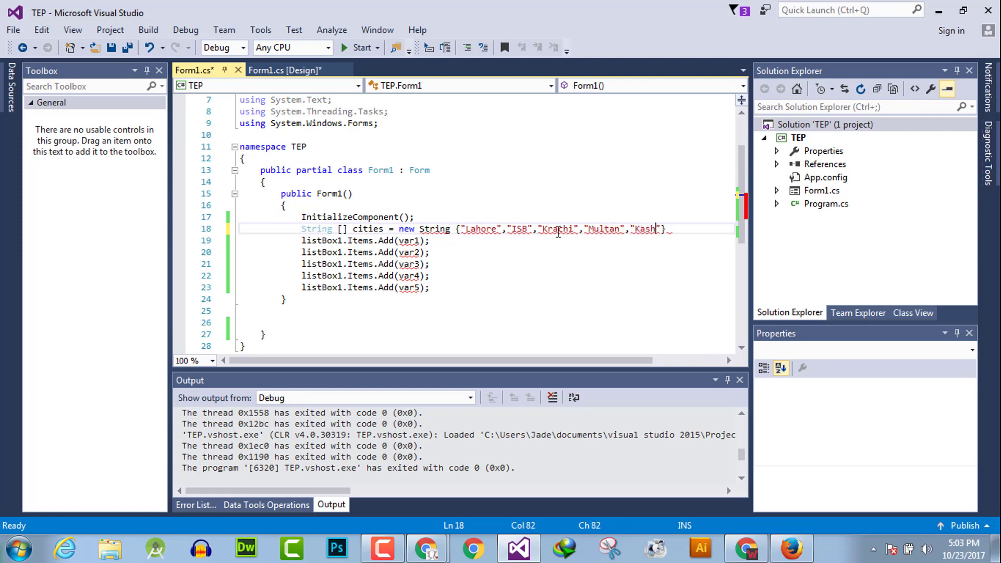
{"action": "type", "text": "mir"}
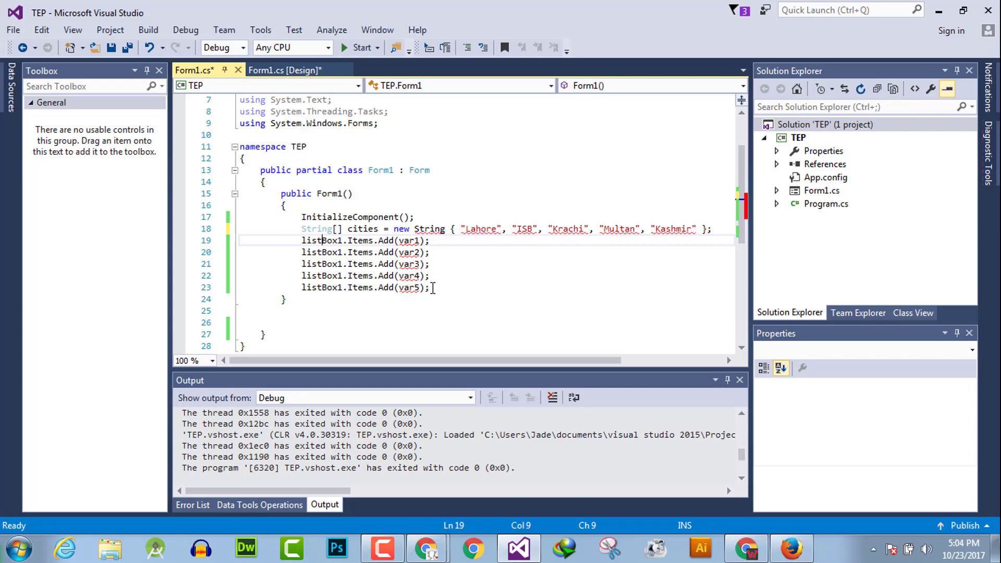
{"action": "mouse_move", "coordinate": [478, 137]}
{"action": "type", "text": "["}
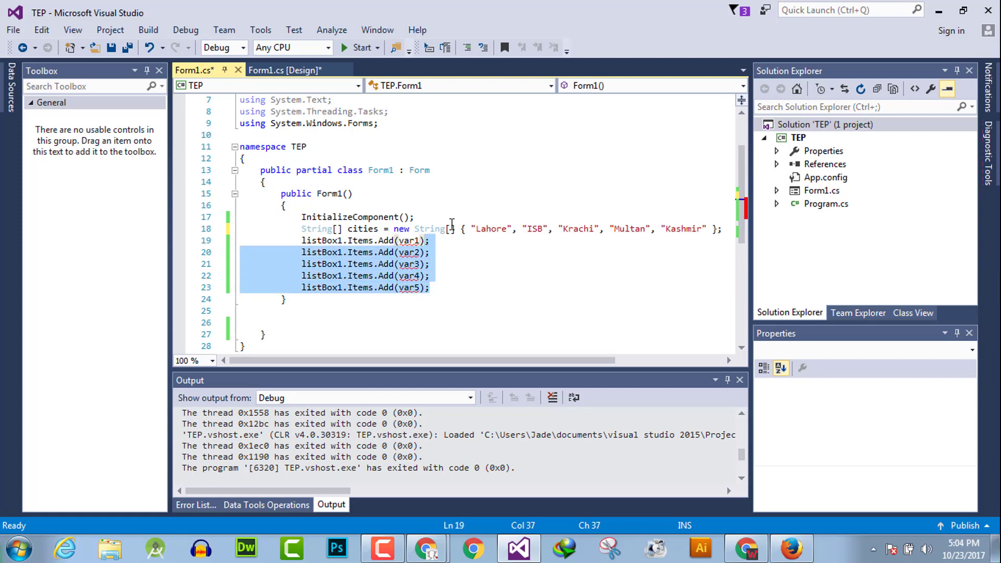
Write an empty for loop: for (int x = 0; x <= cities.Length; x++) { }.
{"action": "type", "text": "f"}
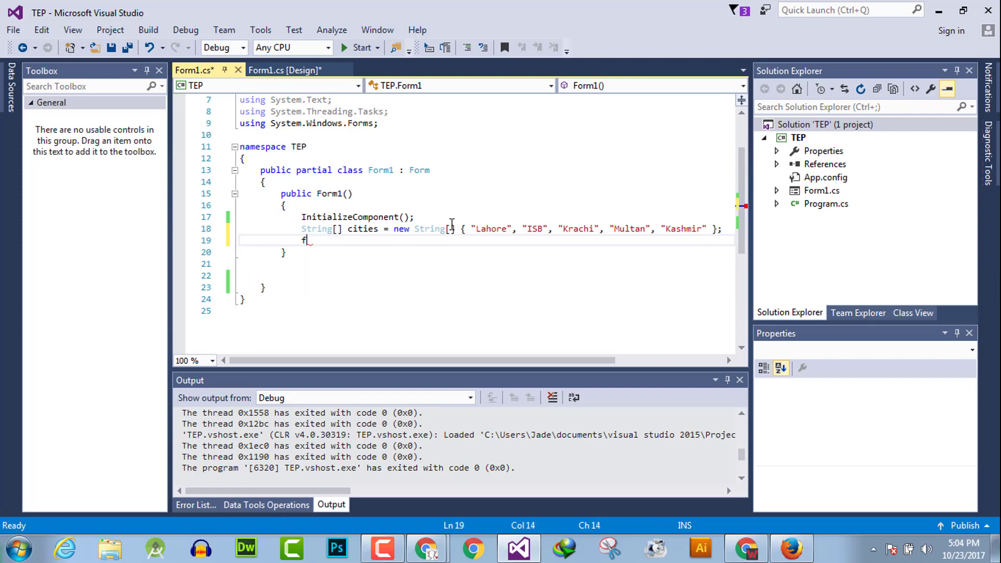
{"action": "type", "text": "or("}
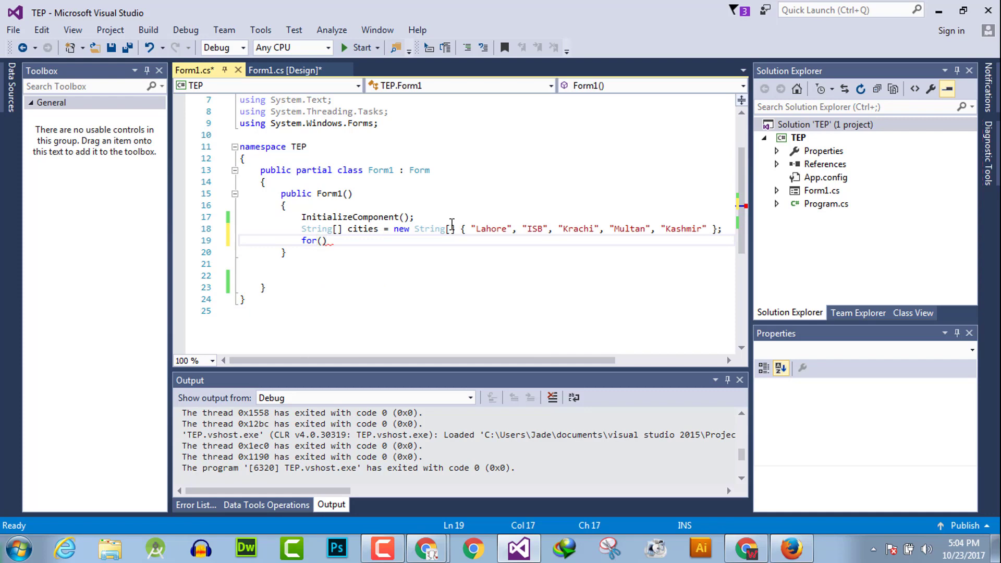
{"action": "type", "text": "int x ="}
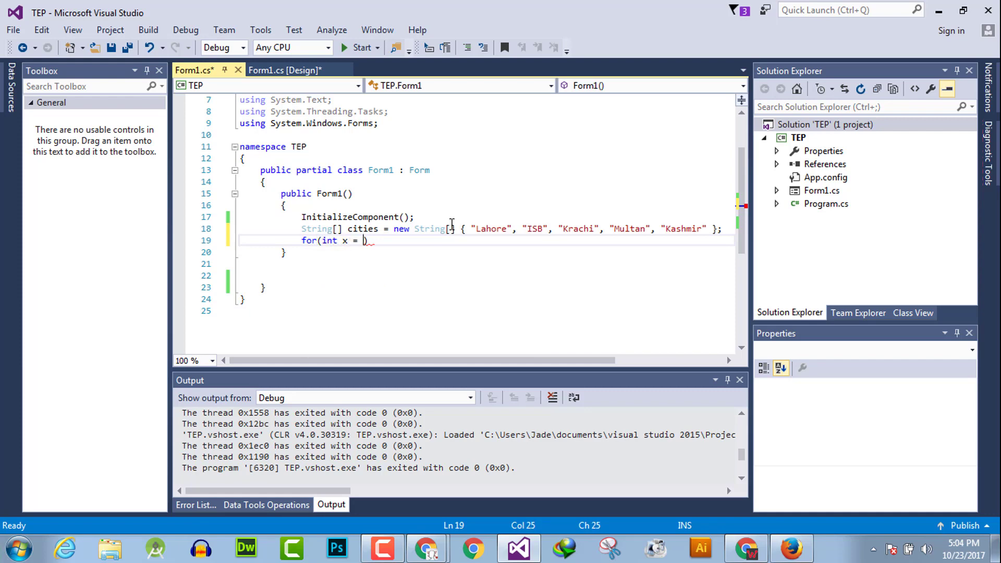
{"action": "type", "text": "0;"}
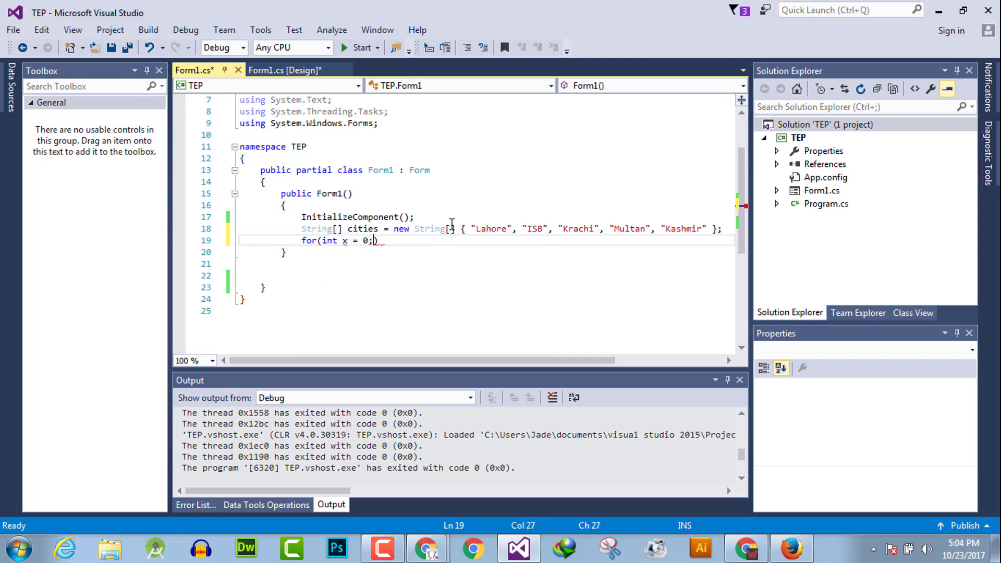
{"action": "type", "text": "x"}
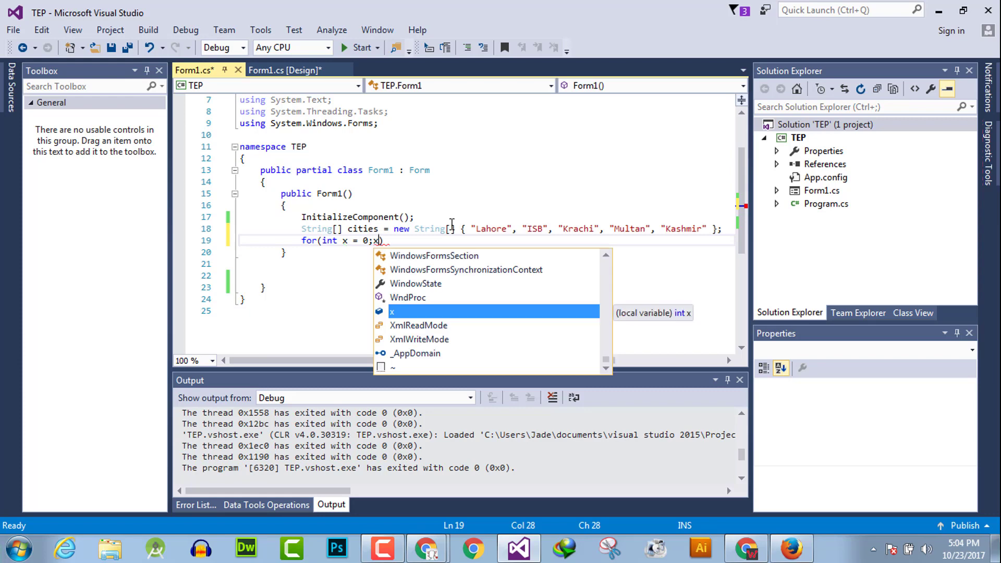
{"action": "type", "text": "cities.Length<"}
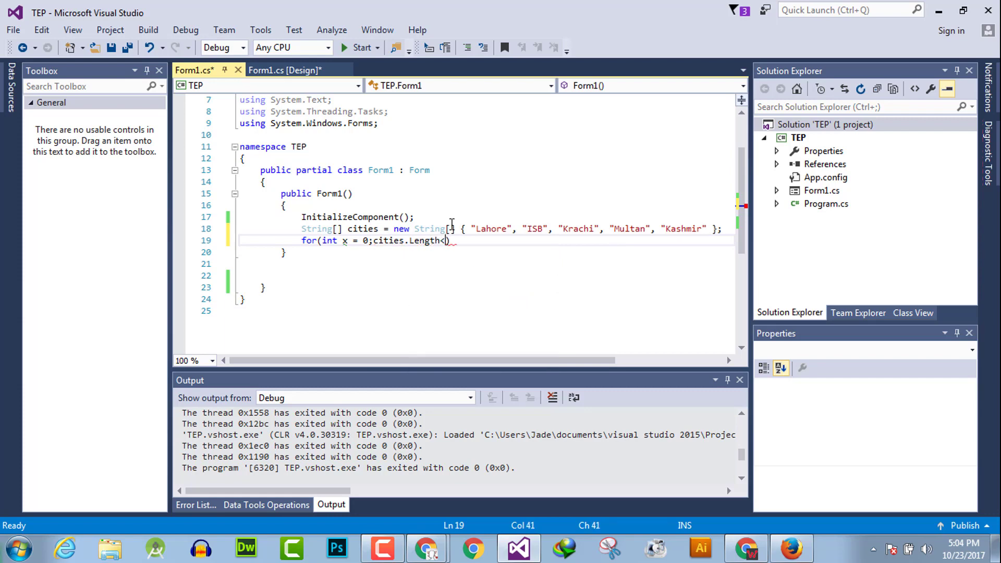
{"action": "type", "text": "="}
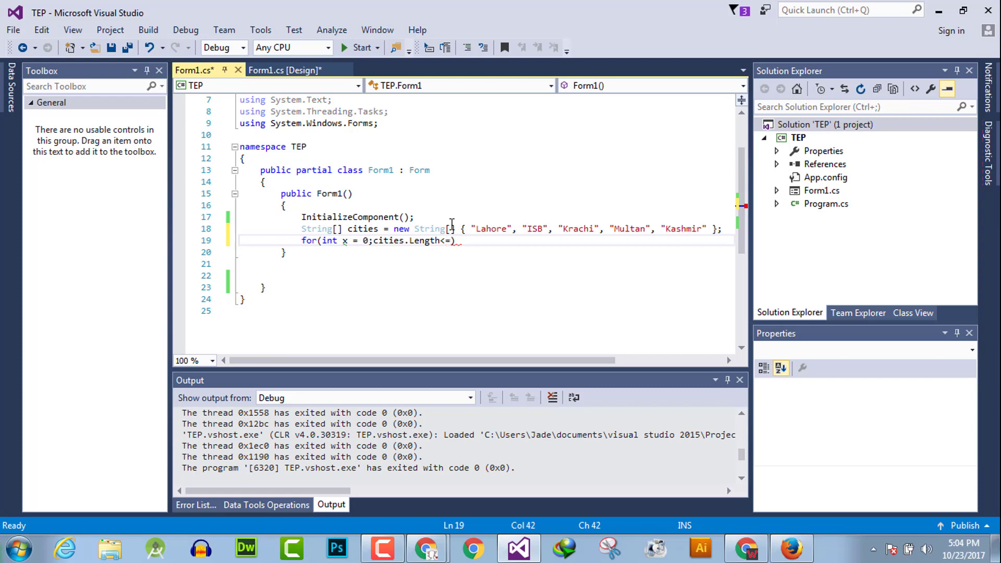
{"action": "key", "text": "Backspace"}
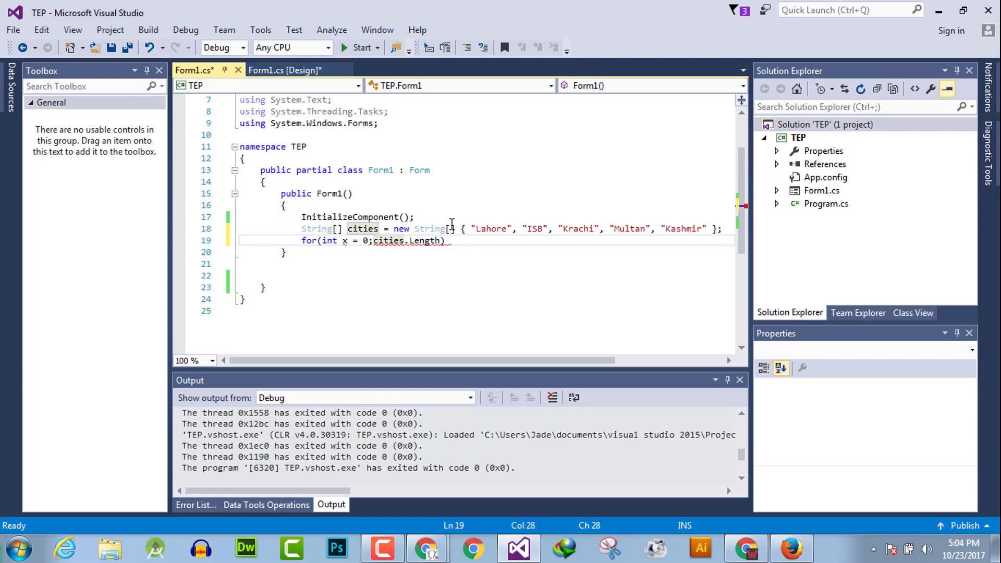
{"action": "type", "text": "x<"}
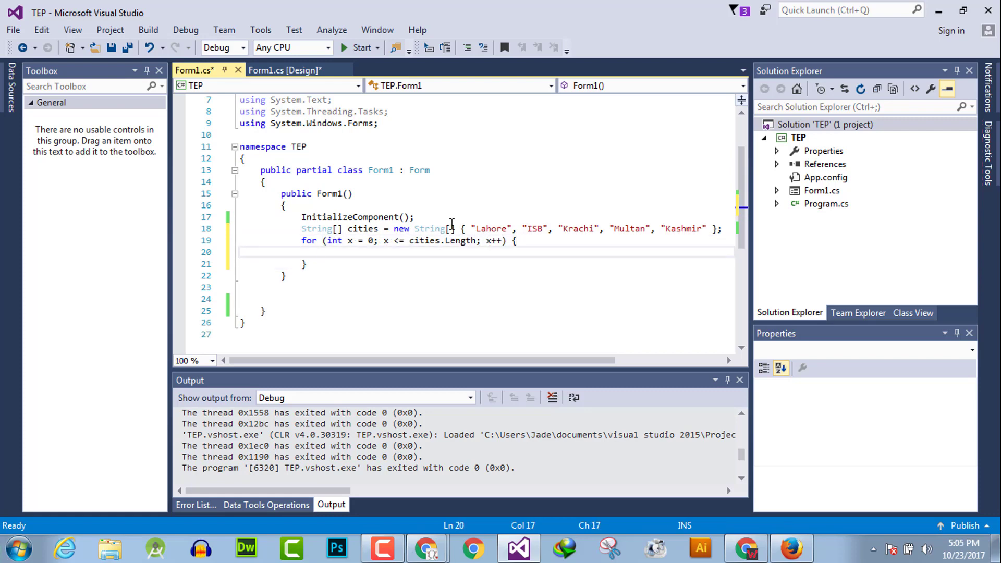
Put listBox1.Items.Add(cities[x]); inside the loop and save Form1.cs.
{"action": "type", "text": "listBox1."}
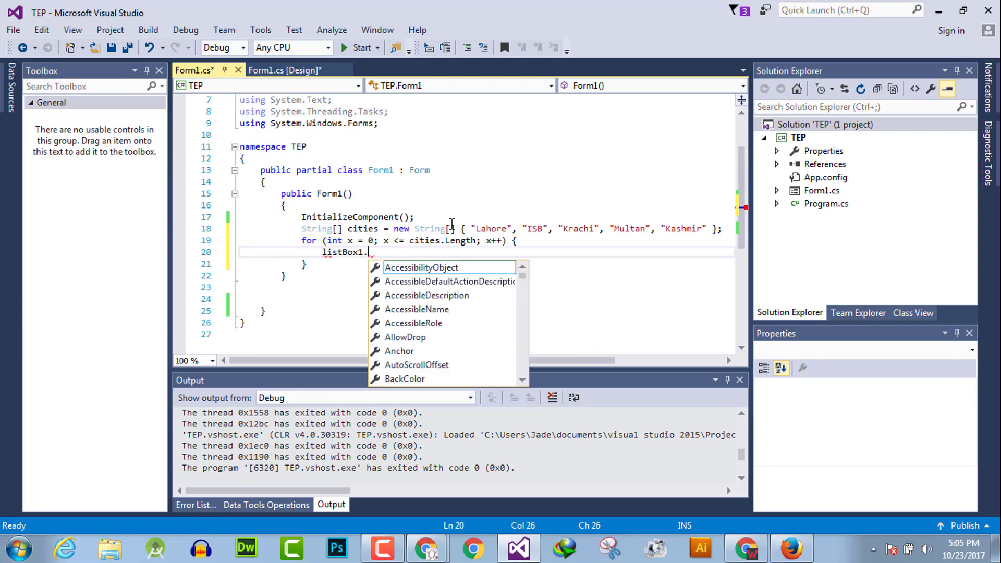
{"action": "type", "text": "it"}
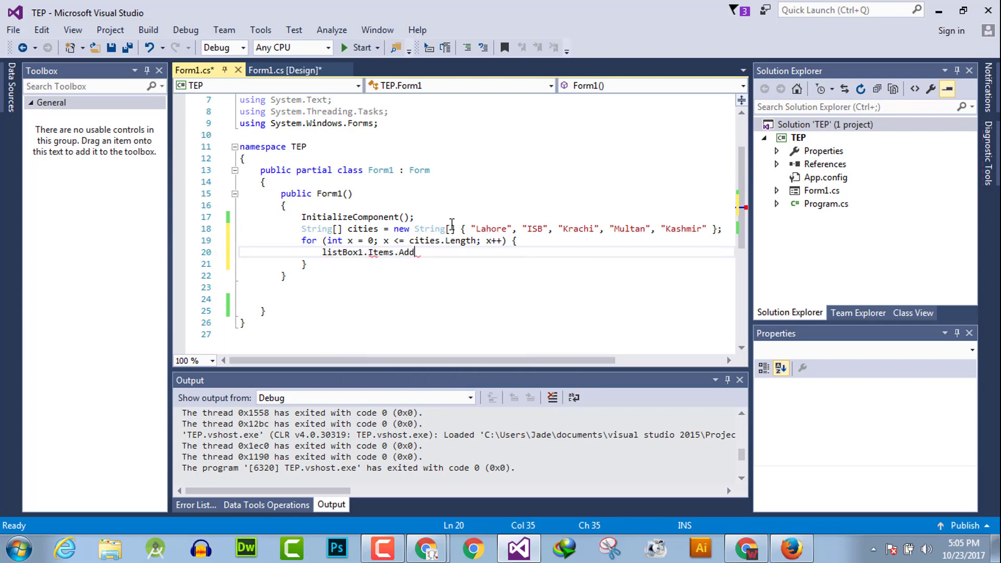
{"action": "type", "text": "(cities[x]);"}
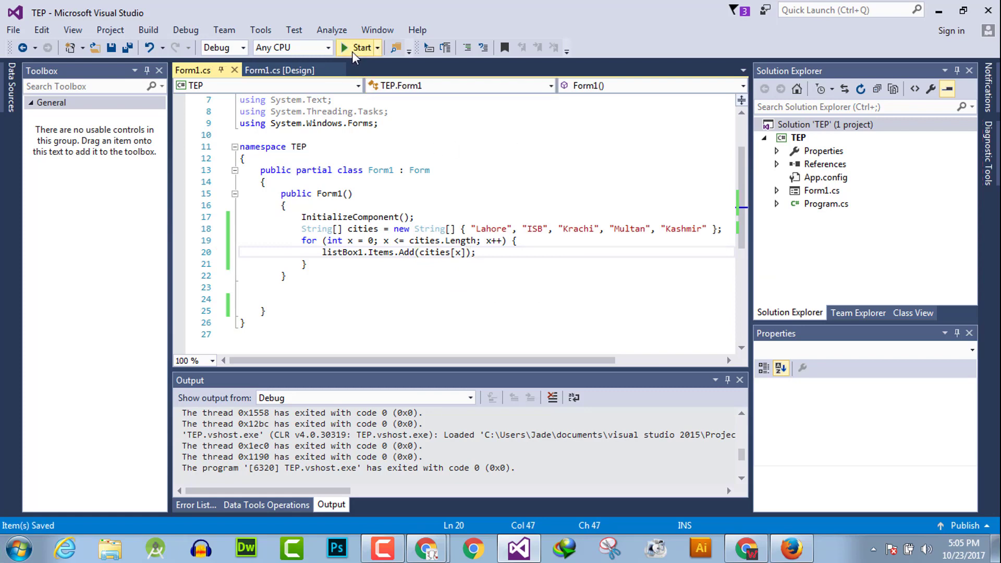
Start the TEP project under the debugger from the toolbar.
{"action": "left_click", "coordinate": [359, 47]}
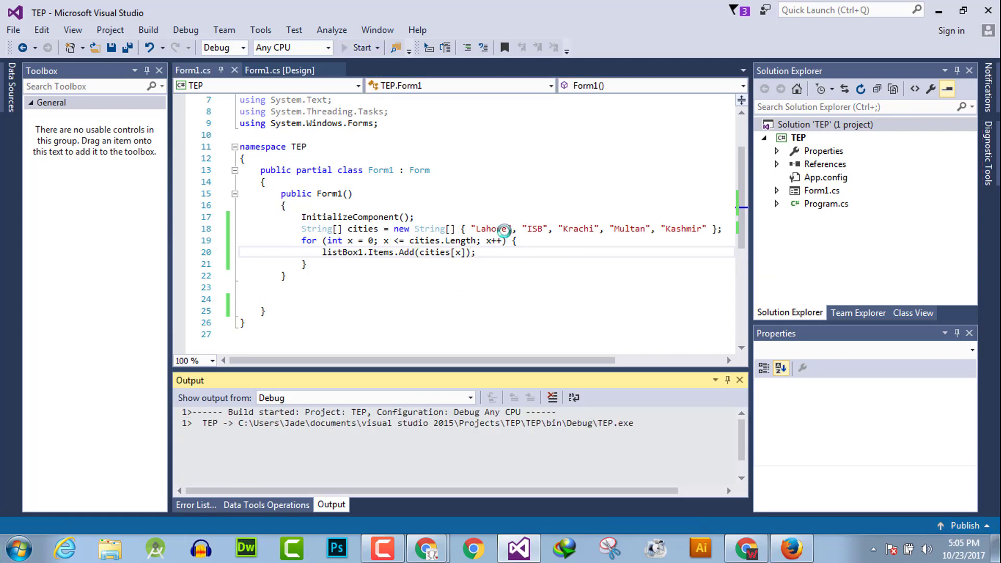
{"action": "left_click", "coordinate": [360, 48]}
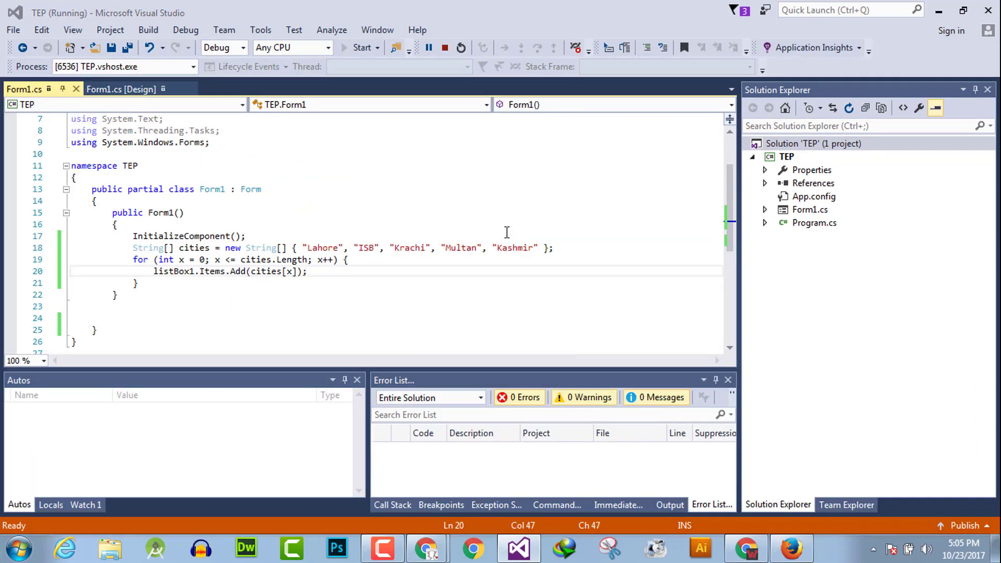
{"action": "mouse_move", "coordinate": [508, 231]}
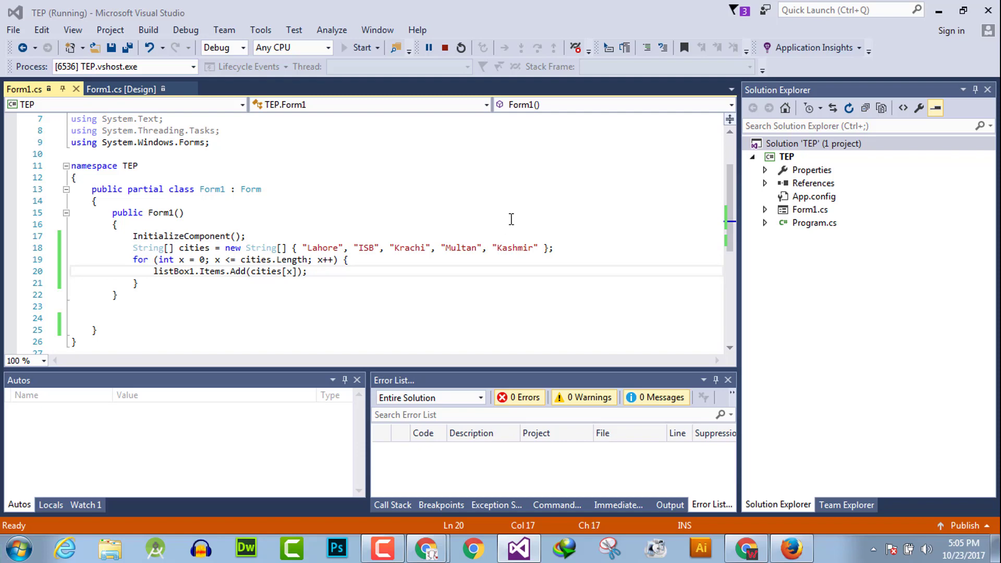
{"action": "mouse_move", "coordinate": [520, 212]}
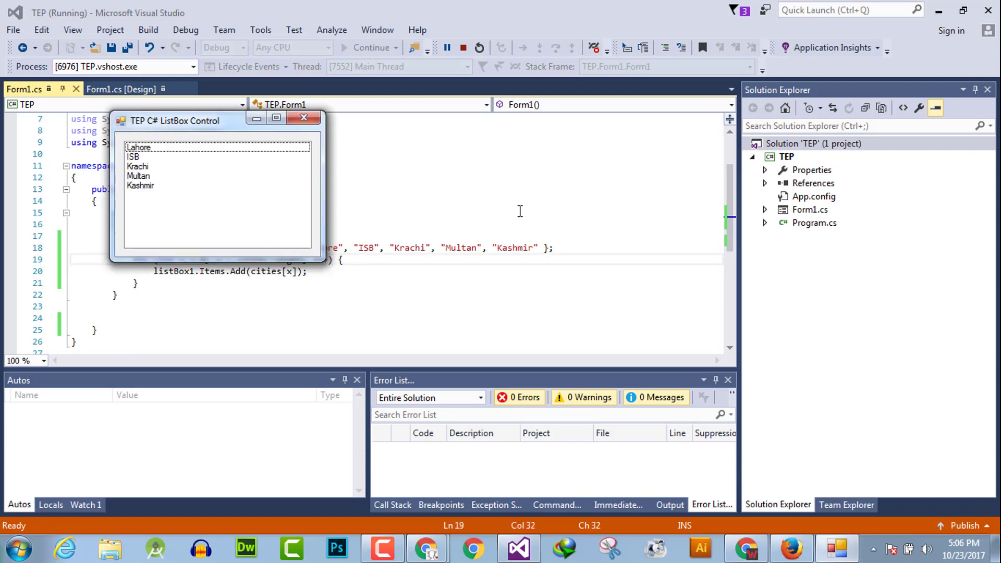
{"action": "mouse_move", "coordinate": [483, 222]}
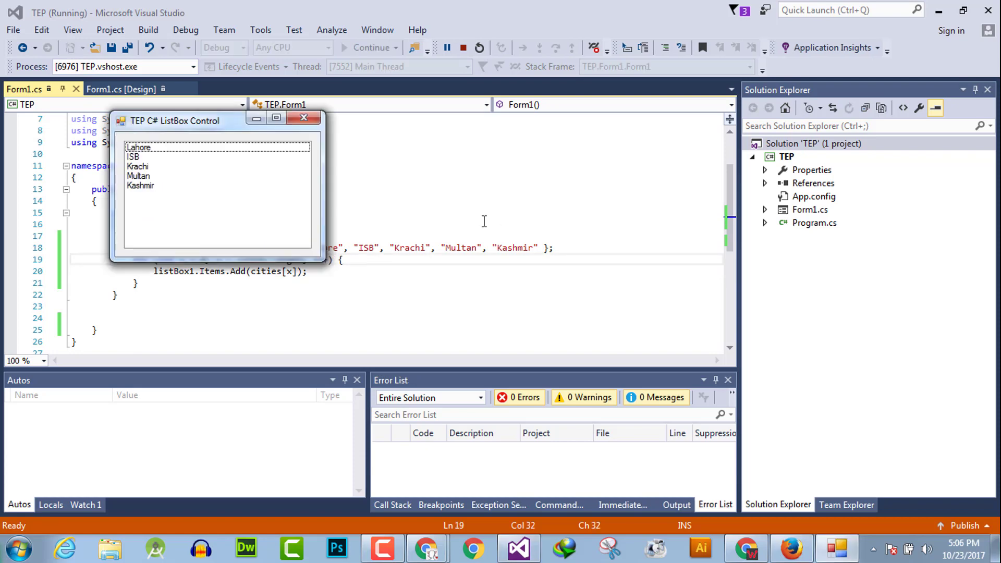
Move the running form beside the code and select Multan in the city list.
{"action": "left_click_drag", "start_coordinate": [175, 121], "coordinate": [448, 185]}
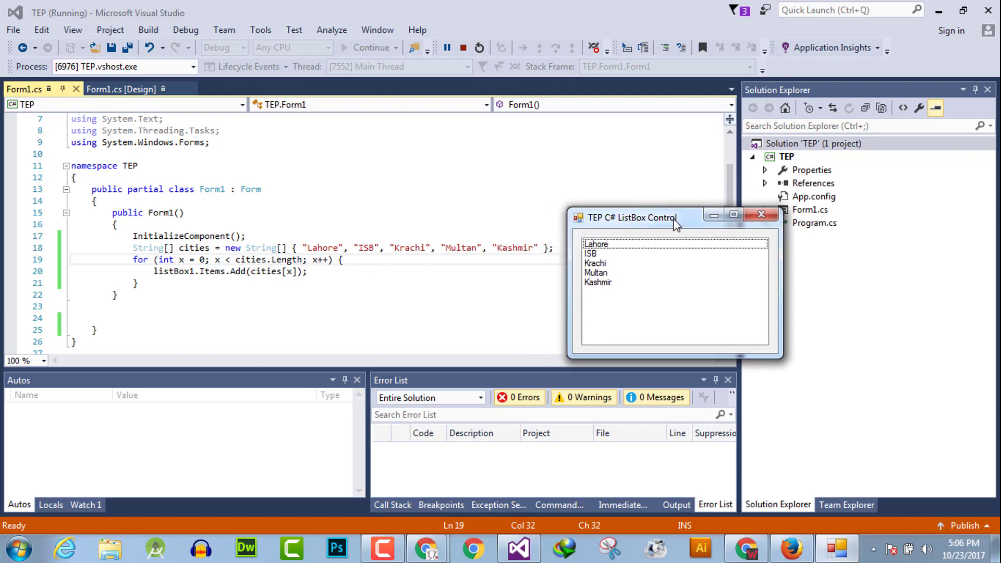
{"action": "mouse_move", "coordinate": [664, 230]}
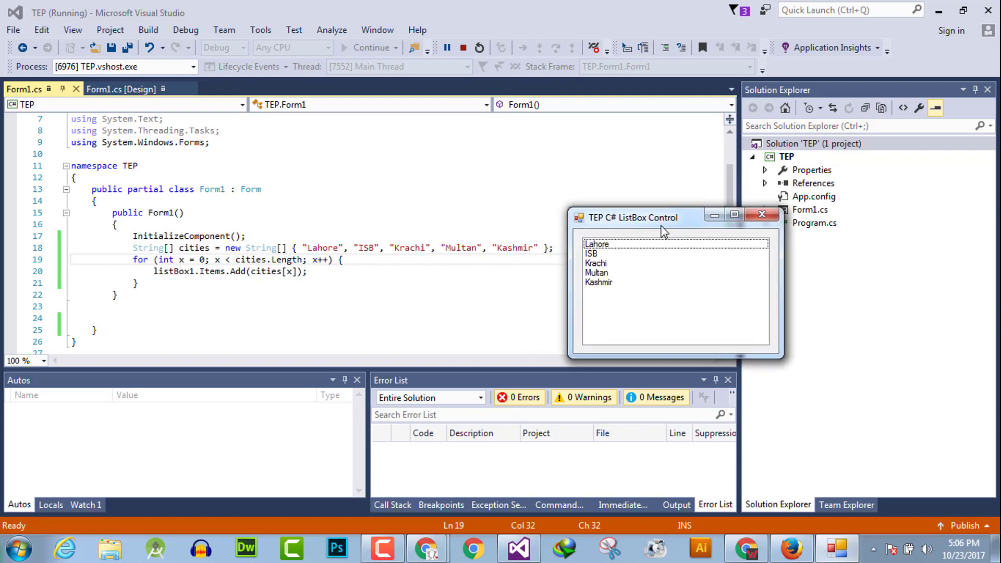
{"action": "mouse_move", "coordinate": [600, 283]}
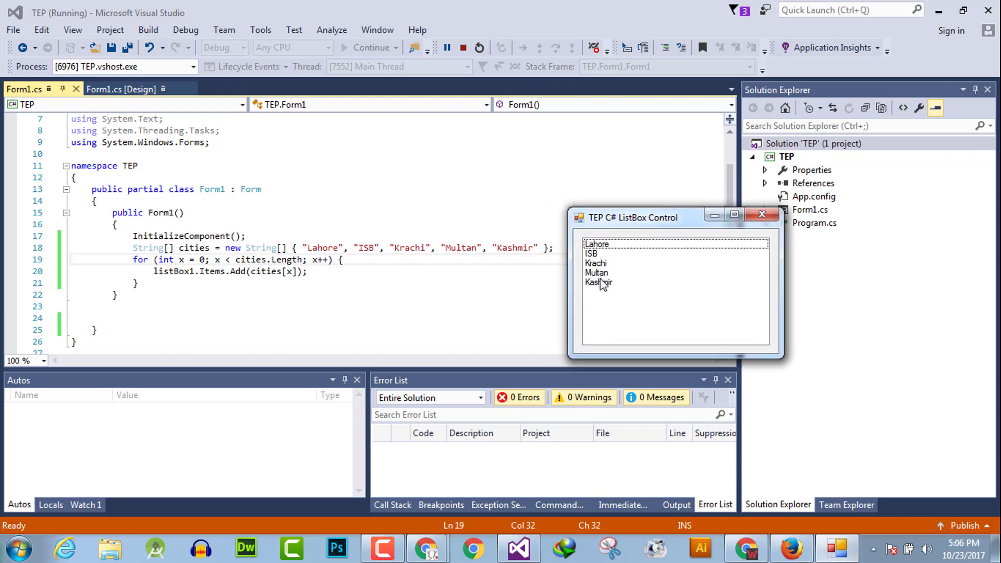
{"action": "left_click", "coordinate": [597, 272]}
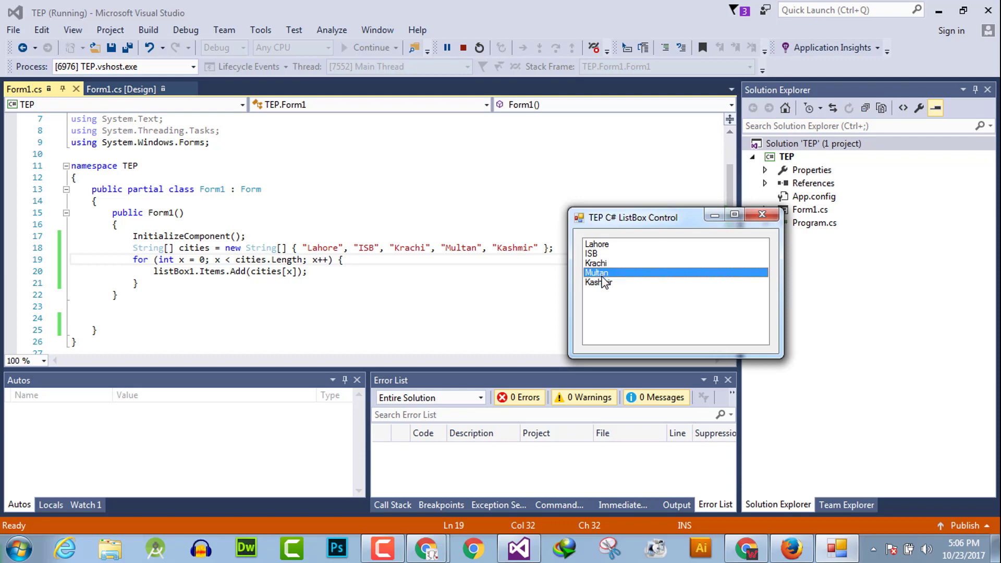